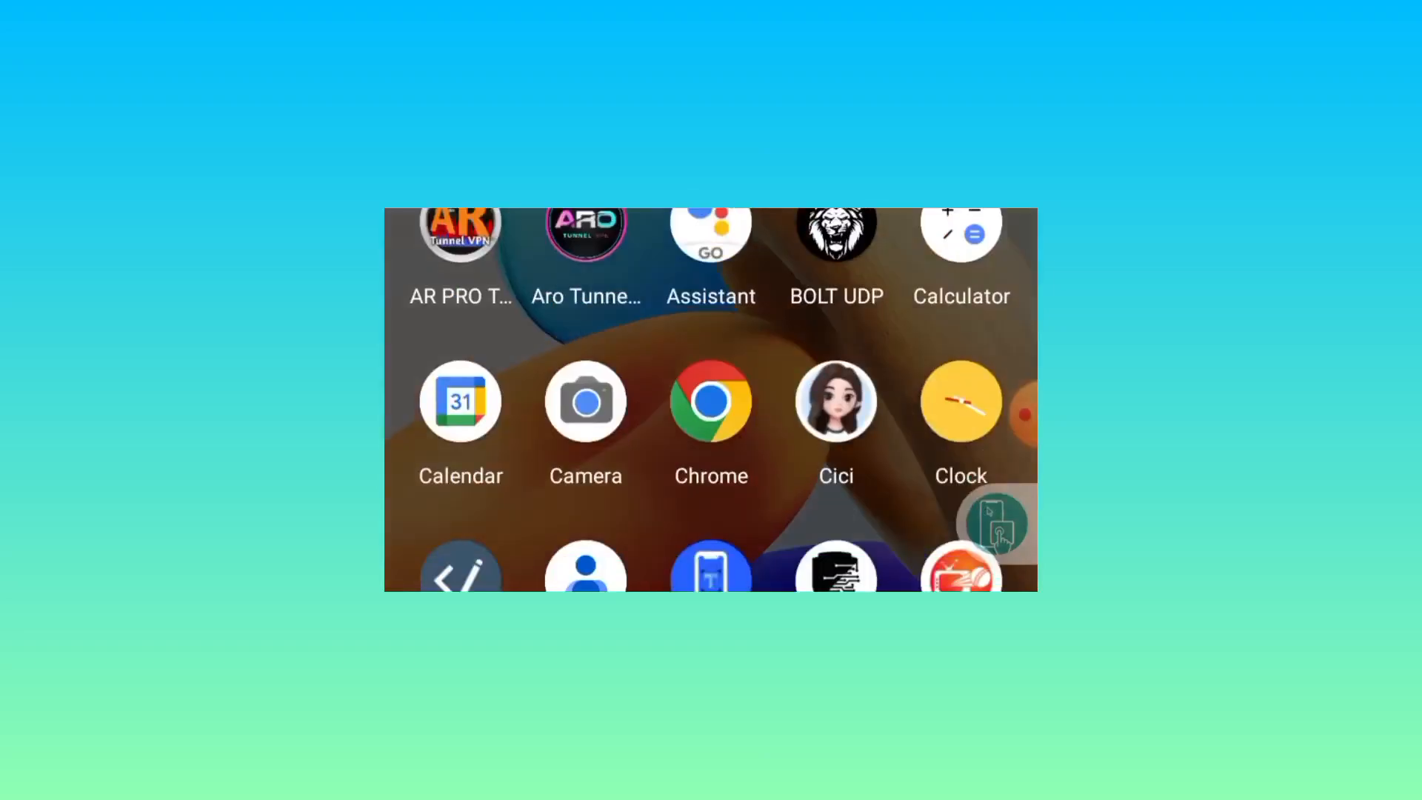
Step: Scroll the app drawer to reach the Play Store icon
{"action": "scroll", "scroll_direction": "down", "scroll_amount": 3}
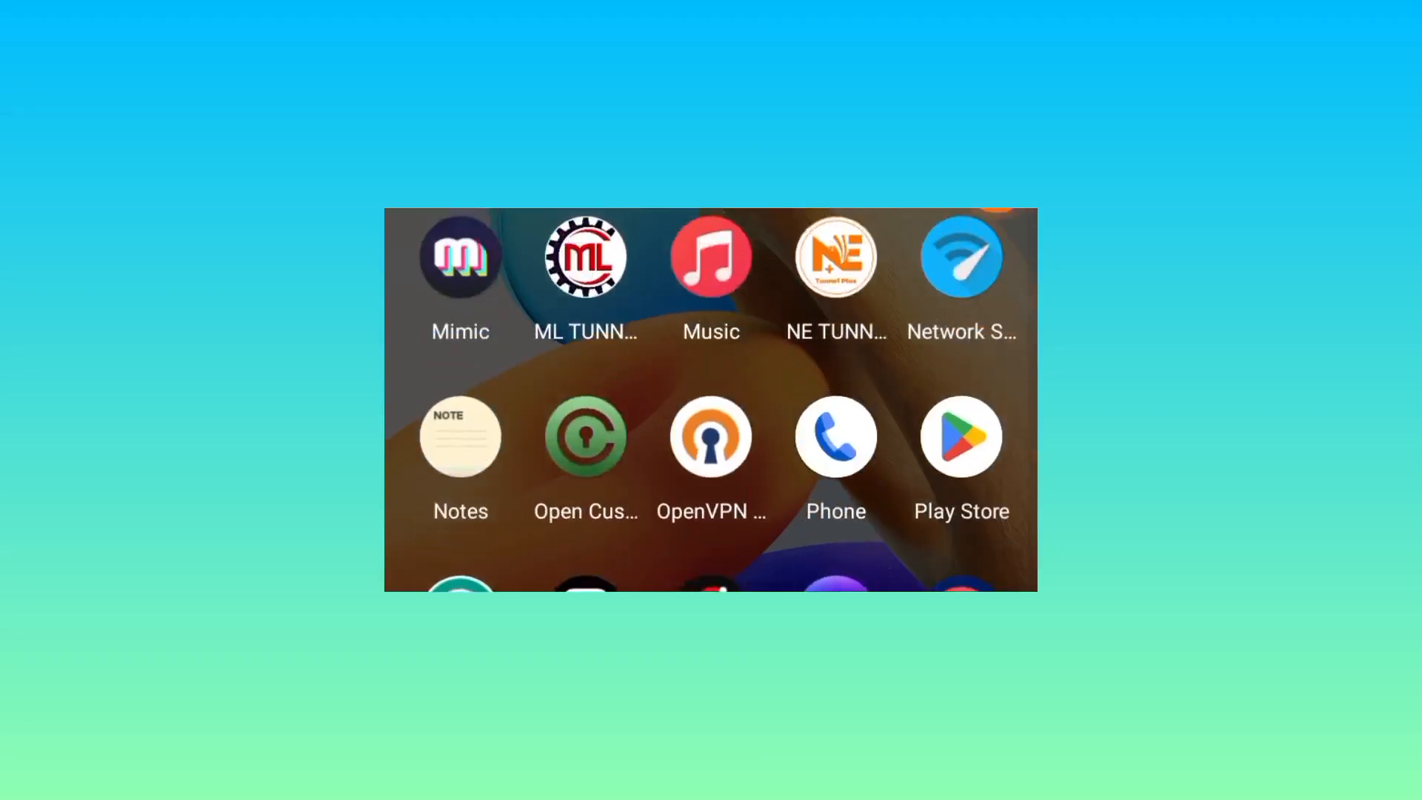
{"action": "scroll", "scroll_direction": "down", "scroll_amount": 3}
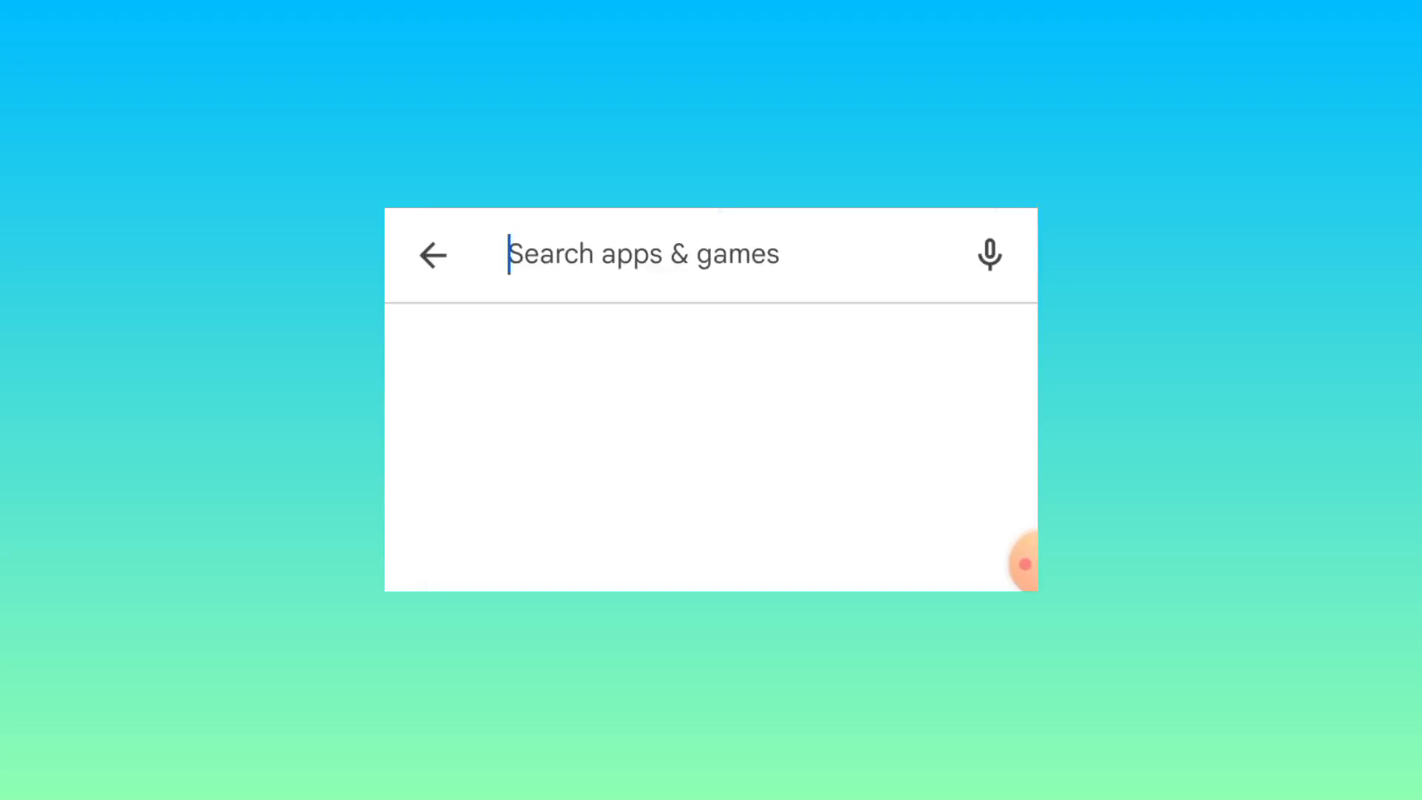
Step: Search the Play Store for 'bolt udp vpn' and scroll to the BOLT UDP listing
{"action": "left_click", "coordinate": [645, 253]}
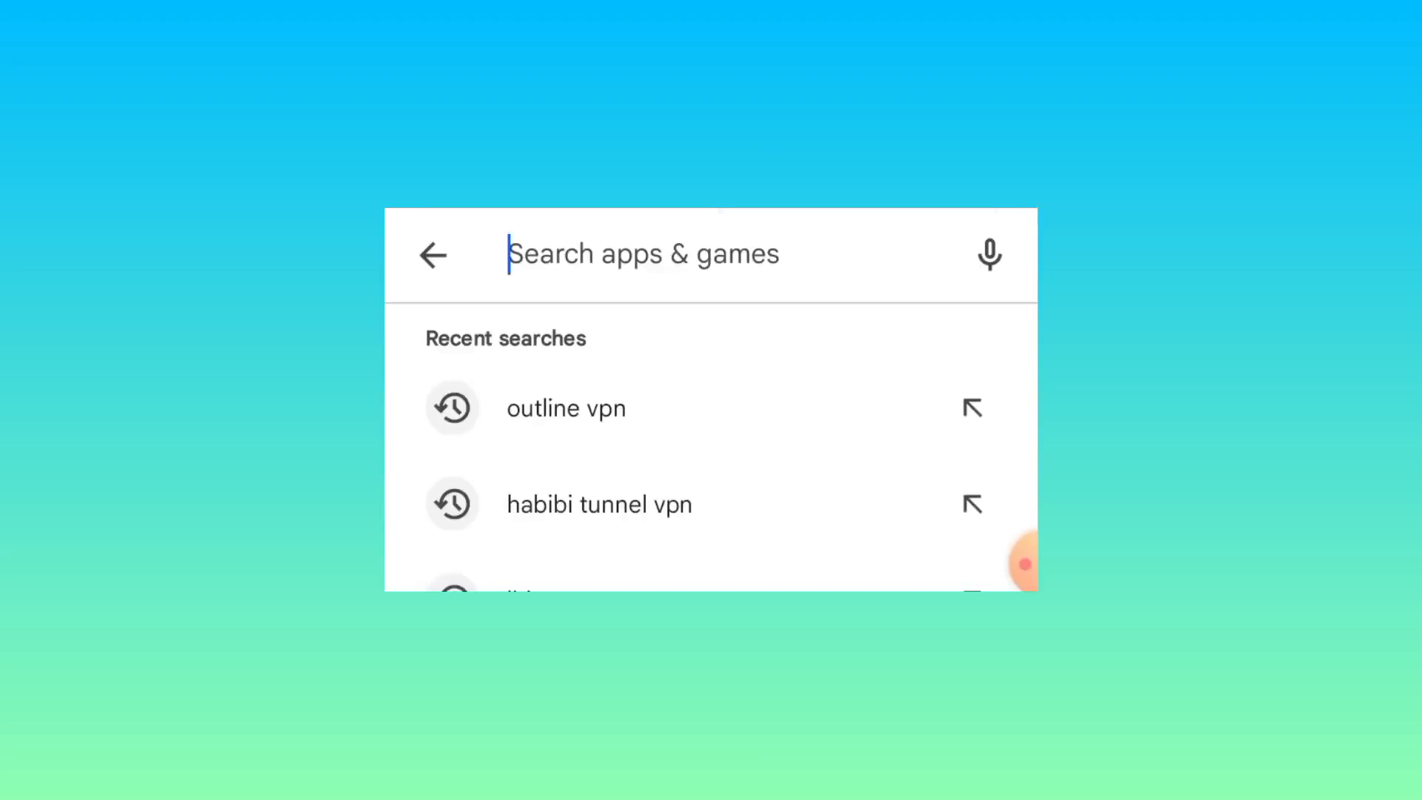
{"action": "type", "text": "bolt"}
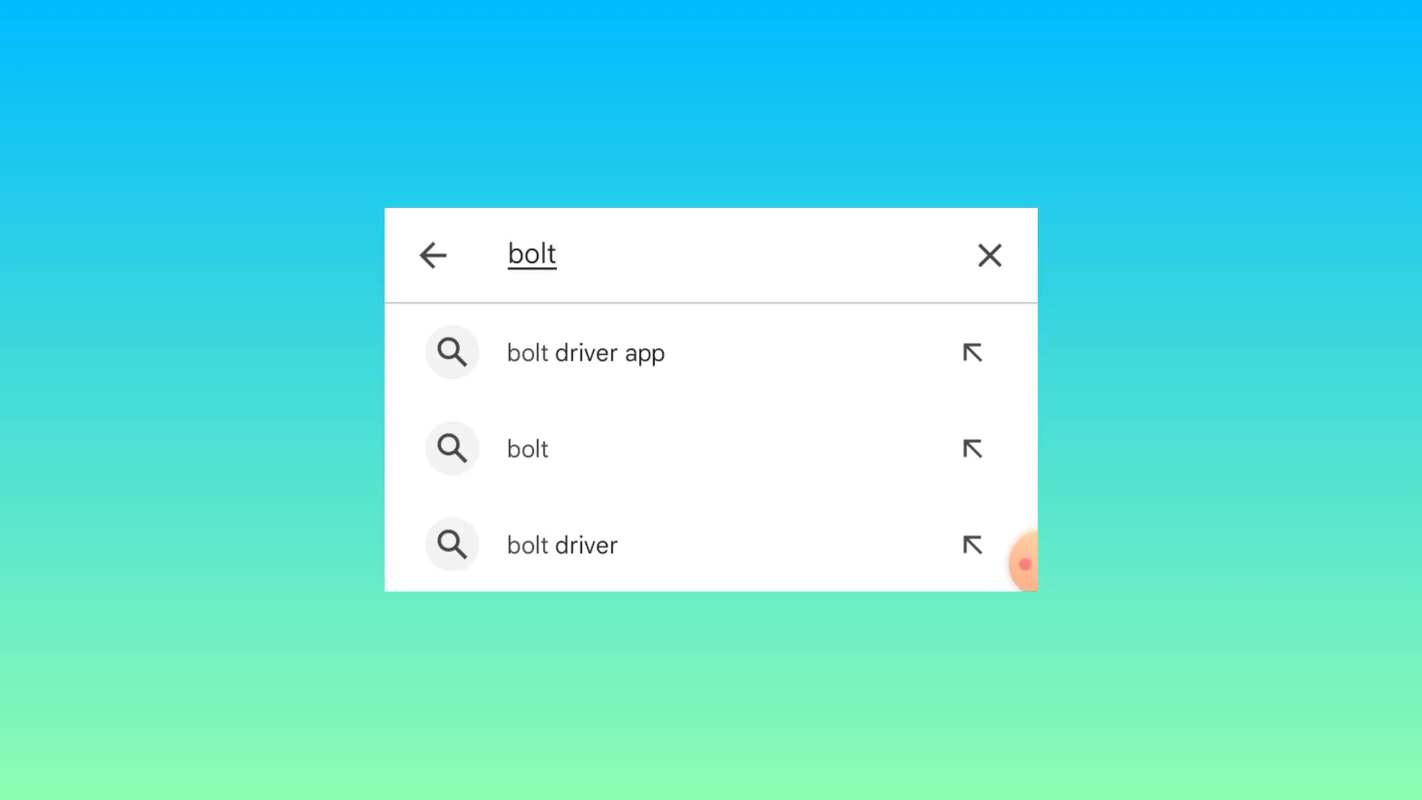
{"action": "type", "text": "udp vpn"}
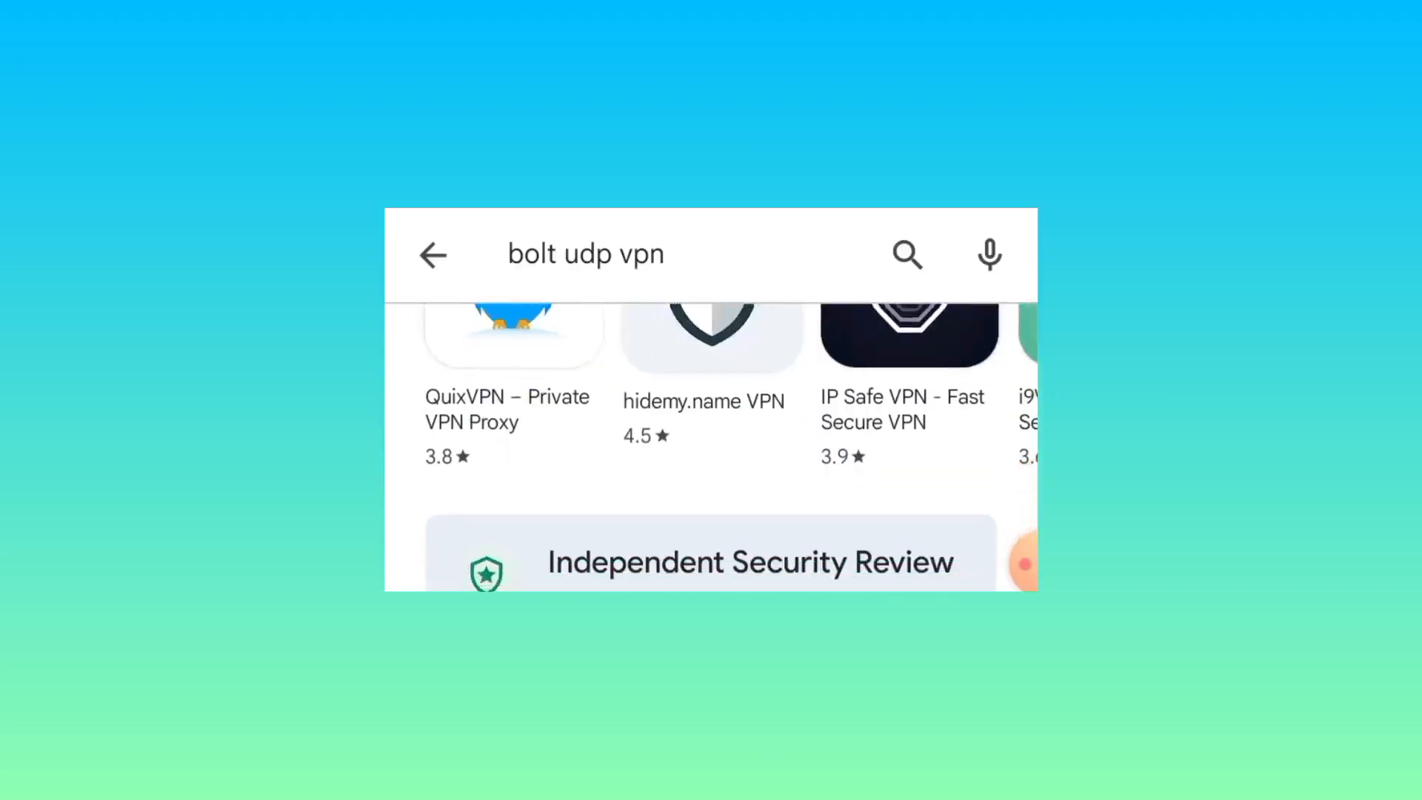
{"action": "scroll", "scroll_direction": "down", "scroll_amount": 3}
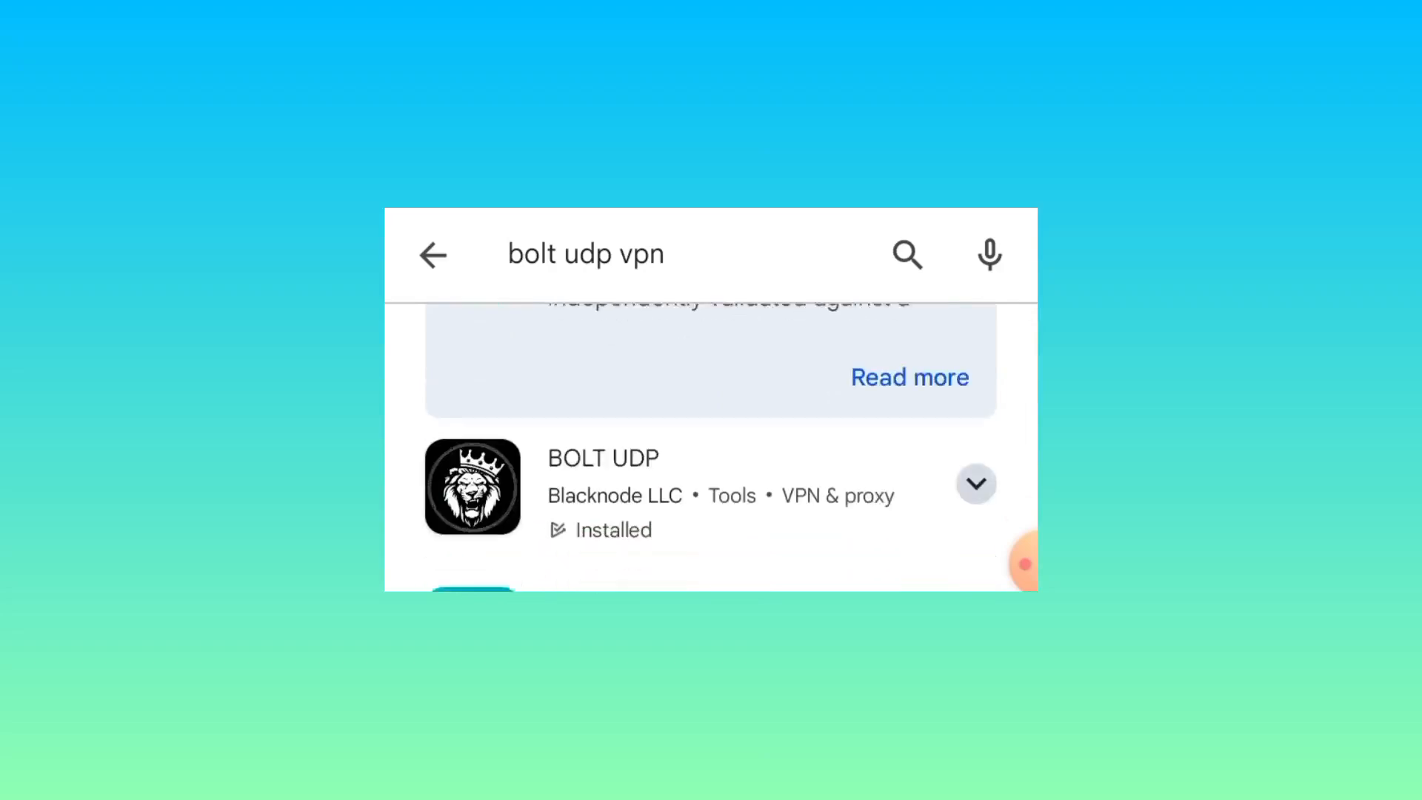
{"action": "scroll", "scroll_direction": "down", "scroll_amount": 3}
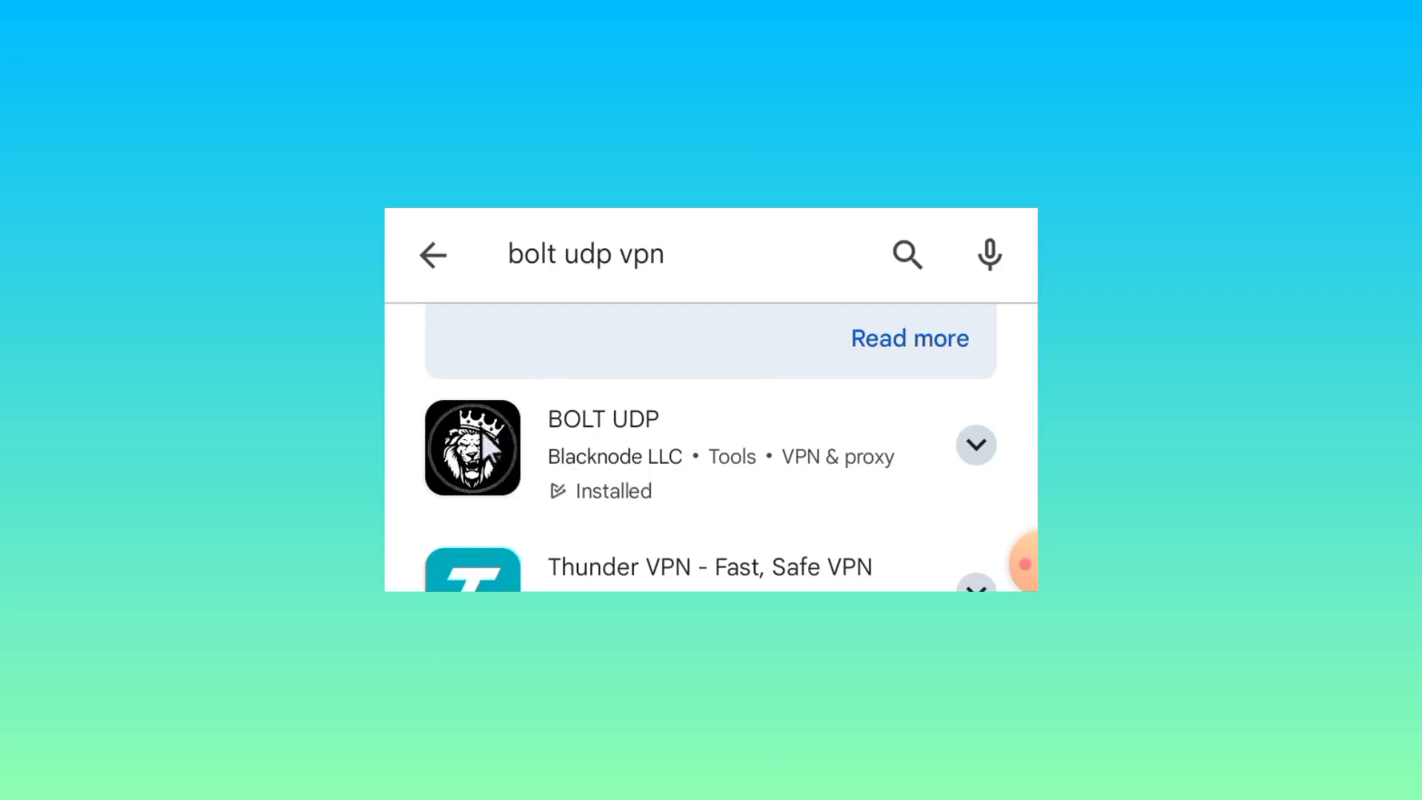
{"action": "mouse_move", "coordinate": [600, 480]}
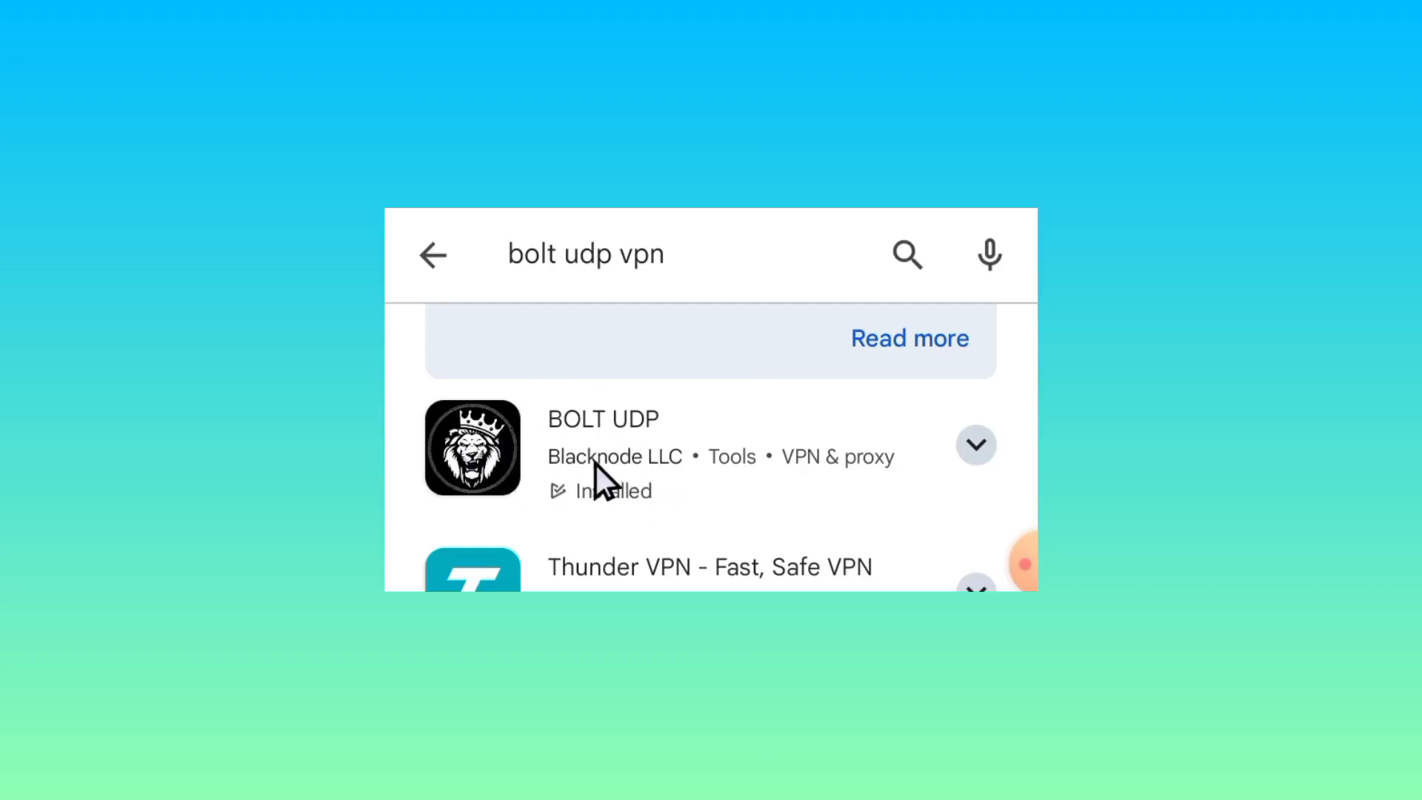
Step: Update BOLT UDP from its store page and wait for the 1.08 MB install to finish
{"action": "left_click", "coordinate": [603, 418]}
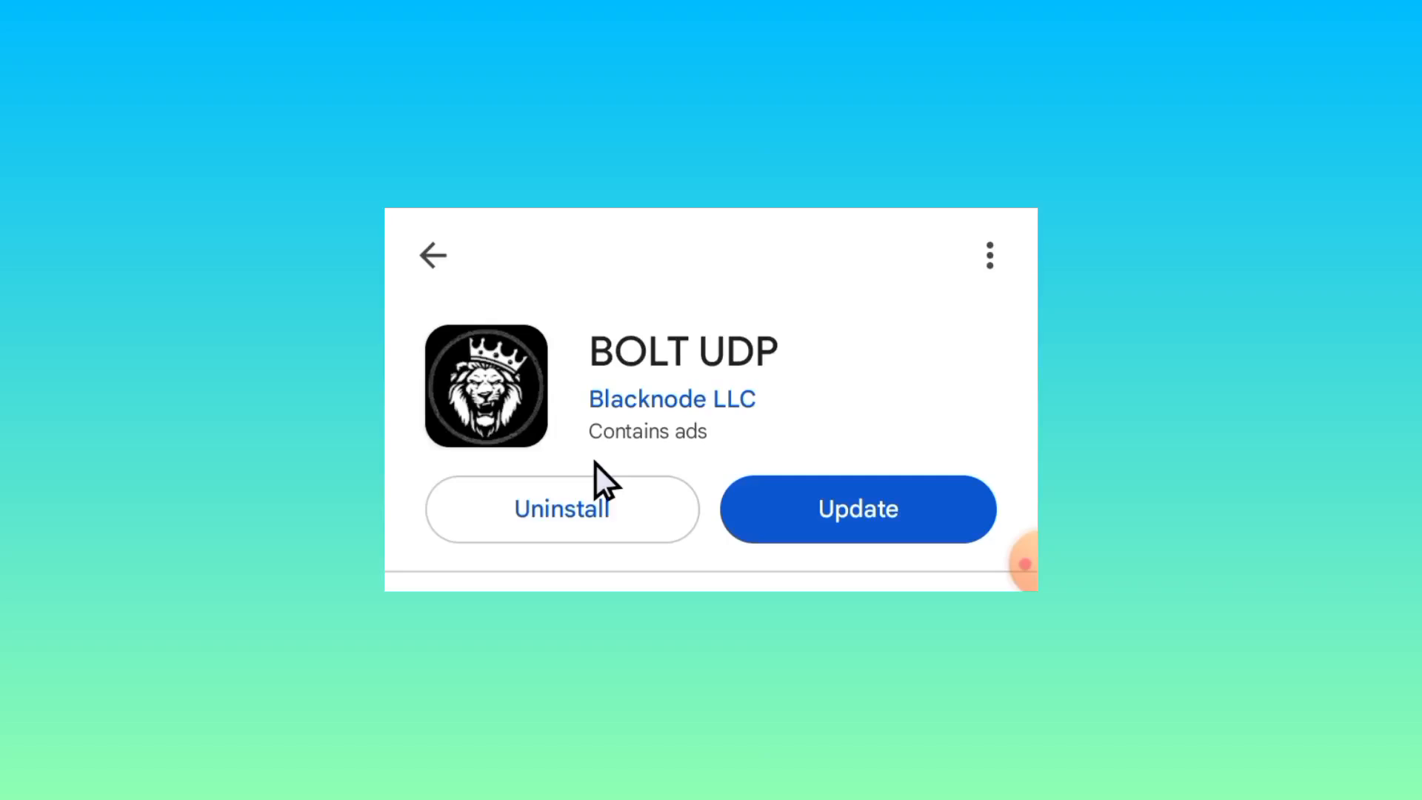
{"action": "mouse_move", "coordinate": [616, 413]}
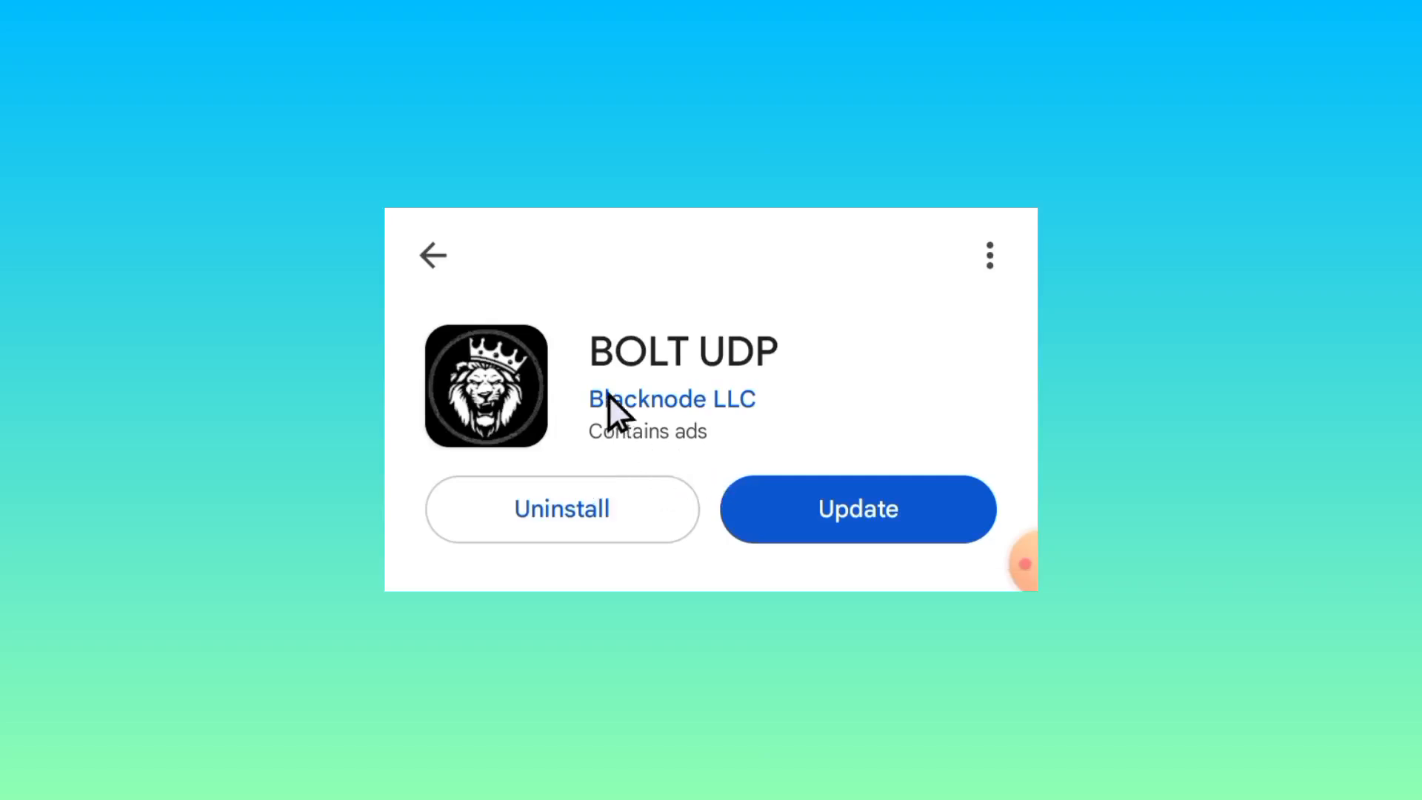
{"action": "mouse_move", "coordinate": [598, 389]}
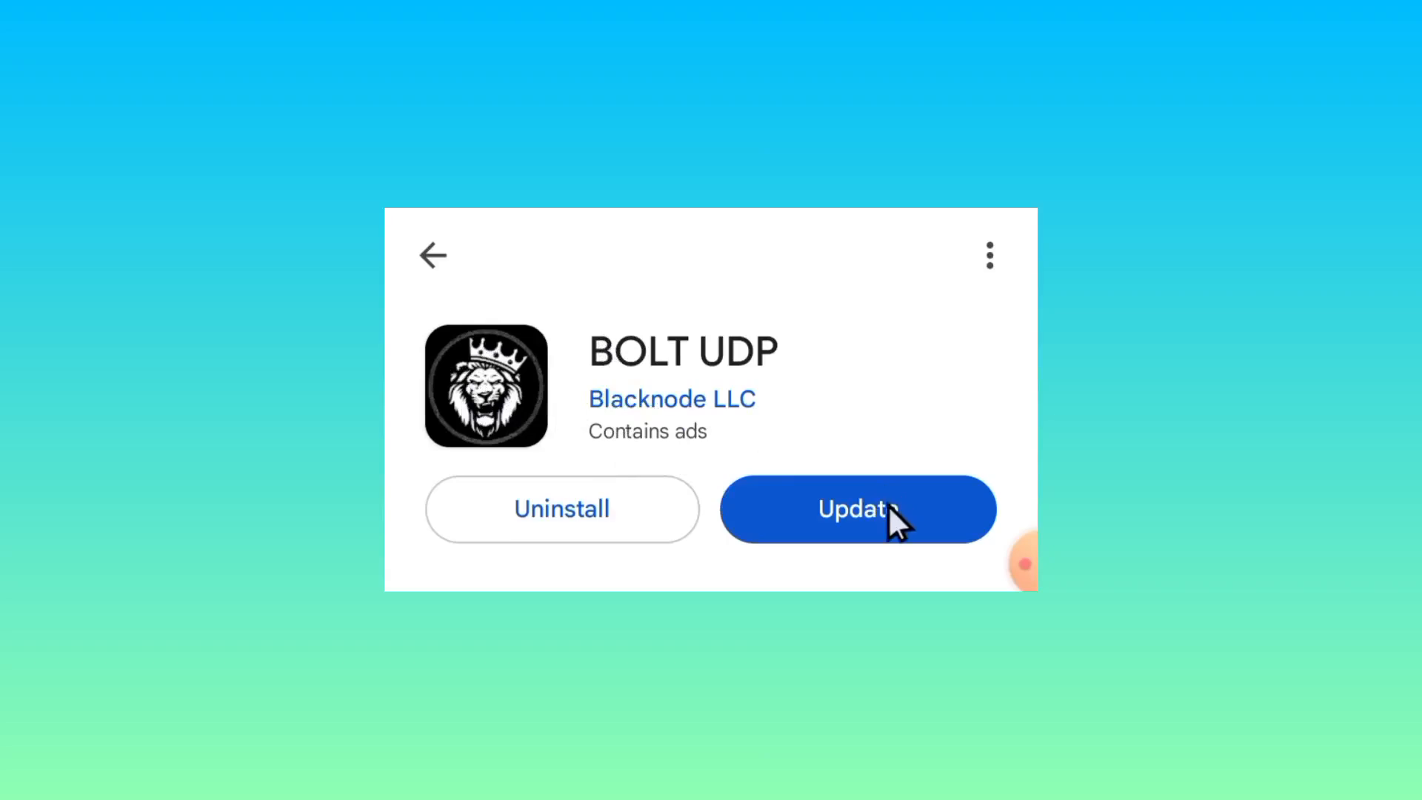
{"action": "left_click", "coordinate": [857, 508]}
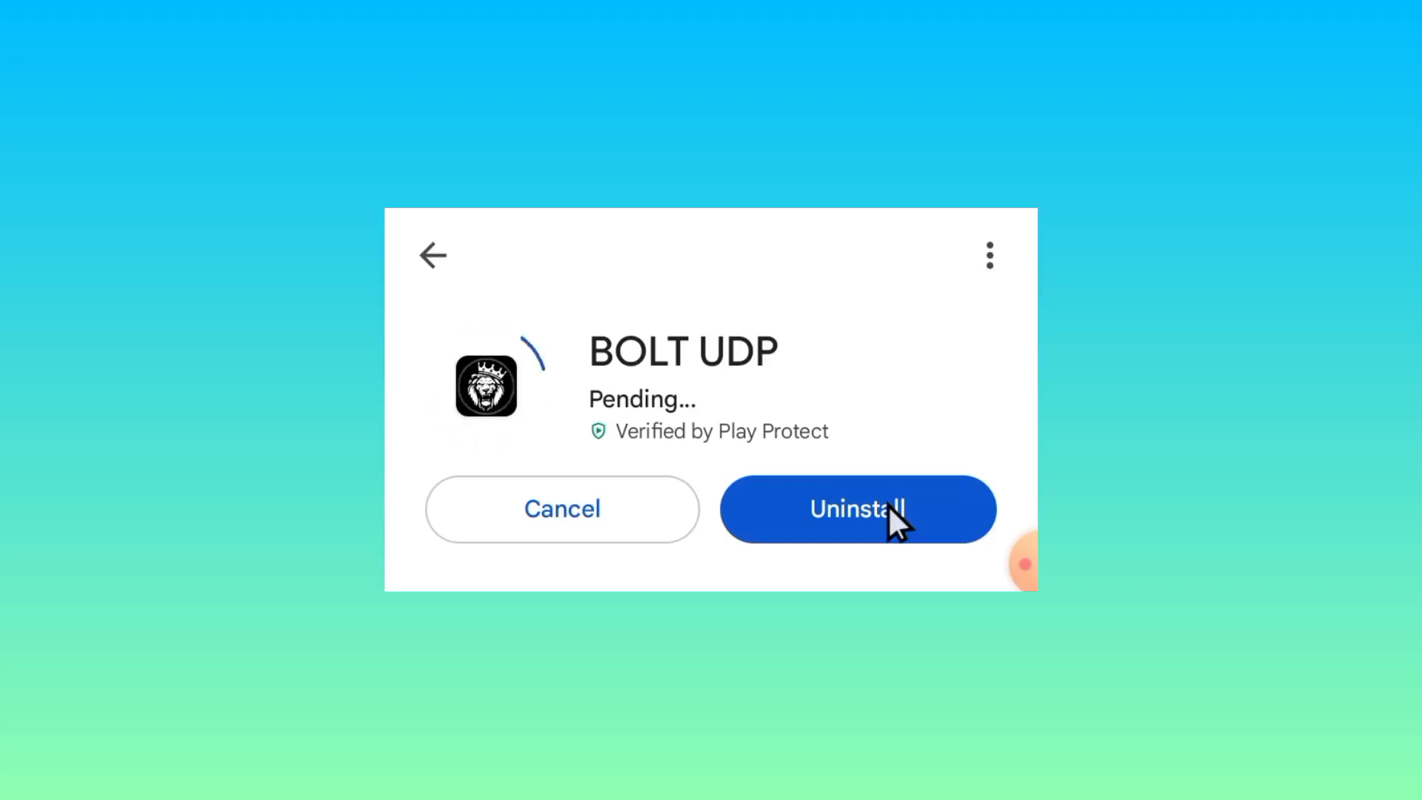
{"action": "left_click", "coordinate": [858, 508]}
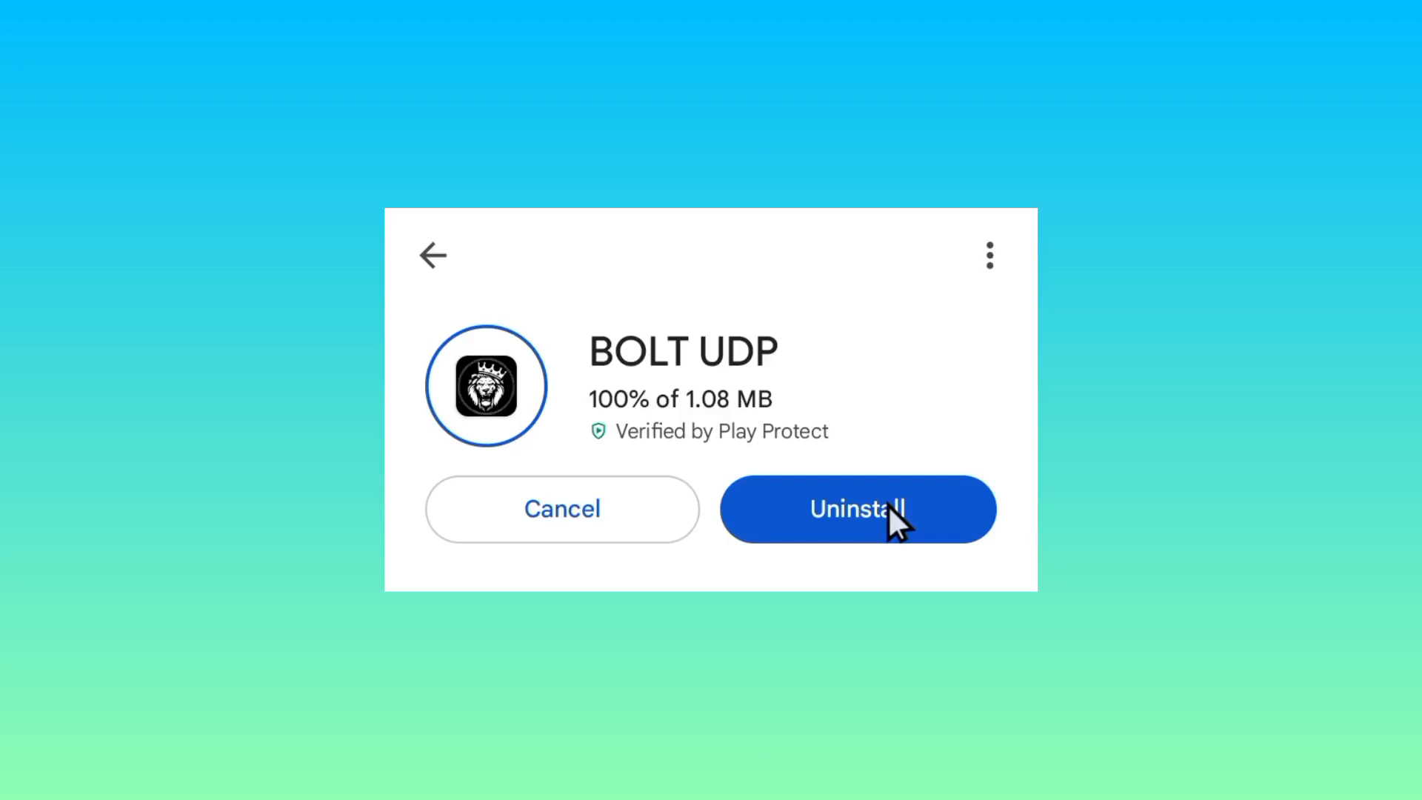
{"action": "left_click", "coordinate": [857, 508]}
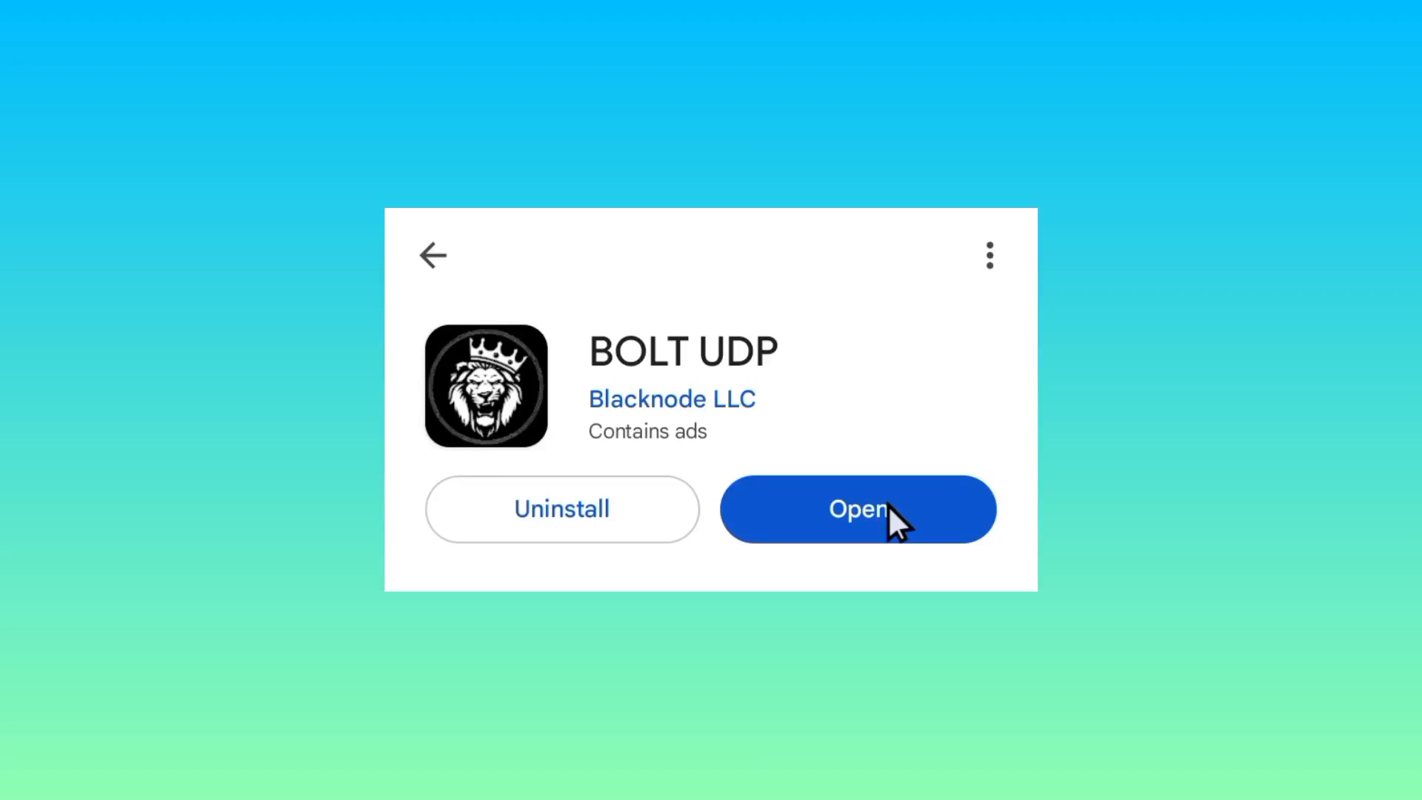
Step: Launch the freshly updated BOLT UDP app from its store page
{"action": "left_click", "coordinate": [858, 508]}
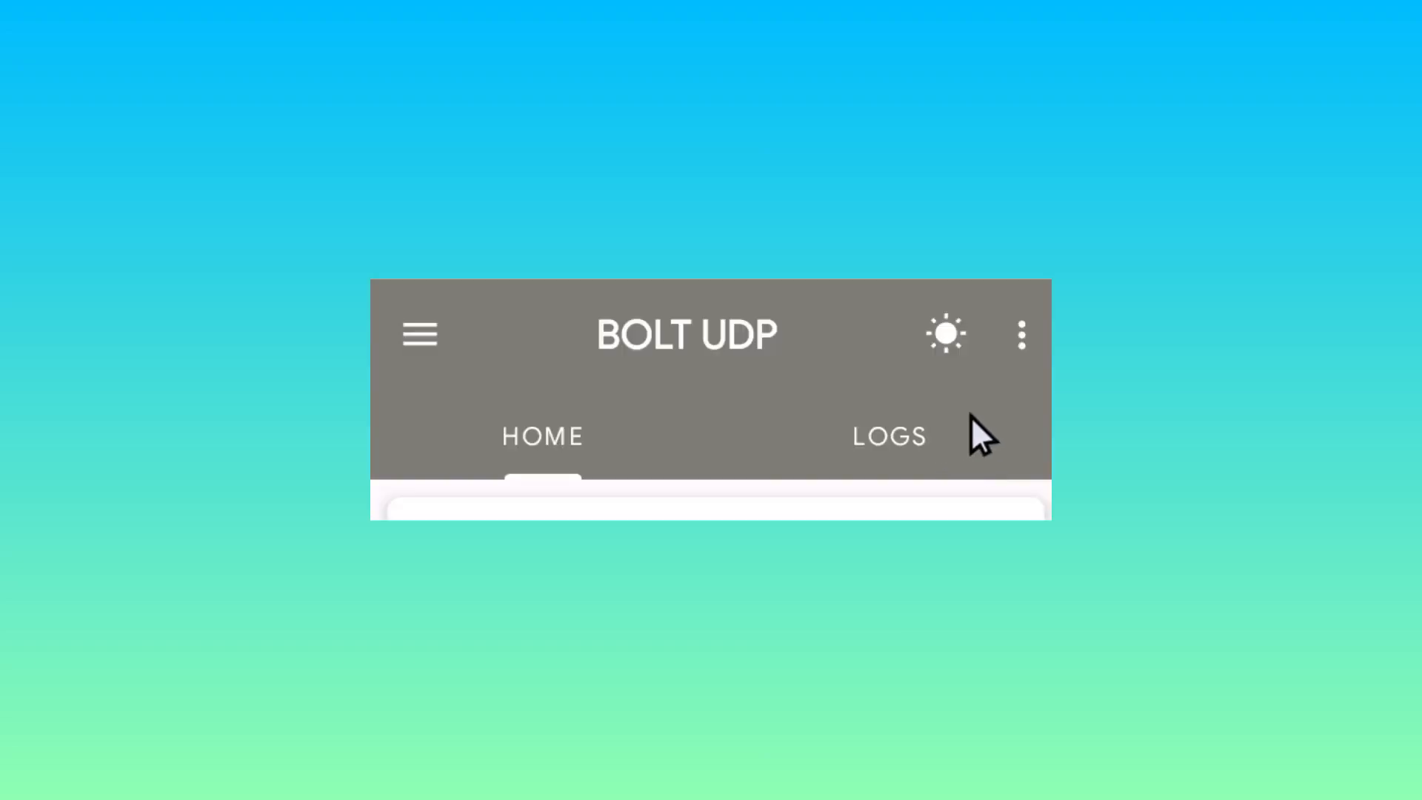
Step: Refresh the server list via Update Servers in the main menu and return Home
{"action": "left_click", "coordinate": [1020, 334]}
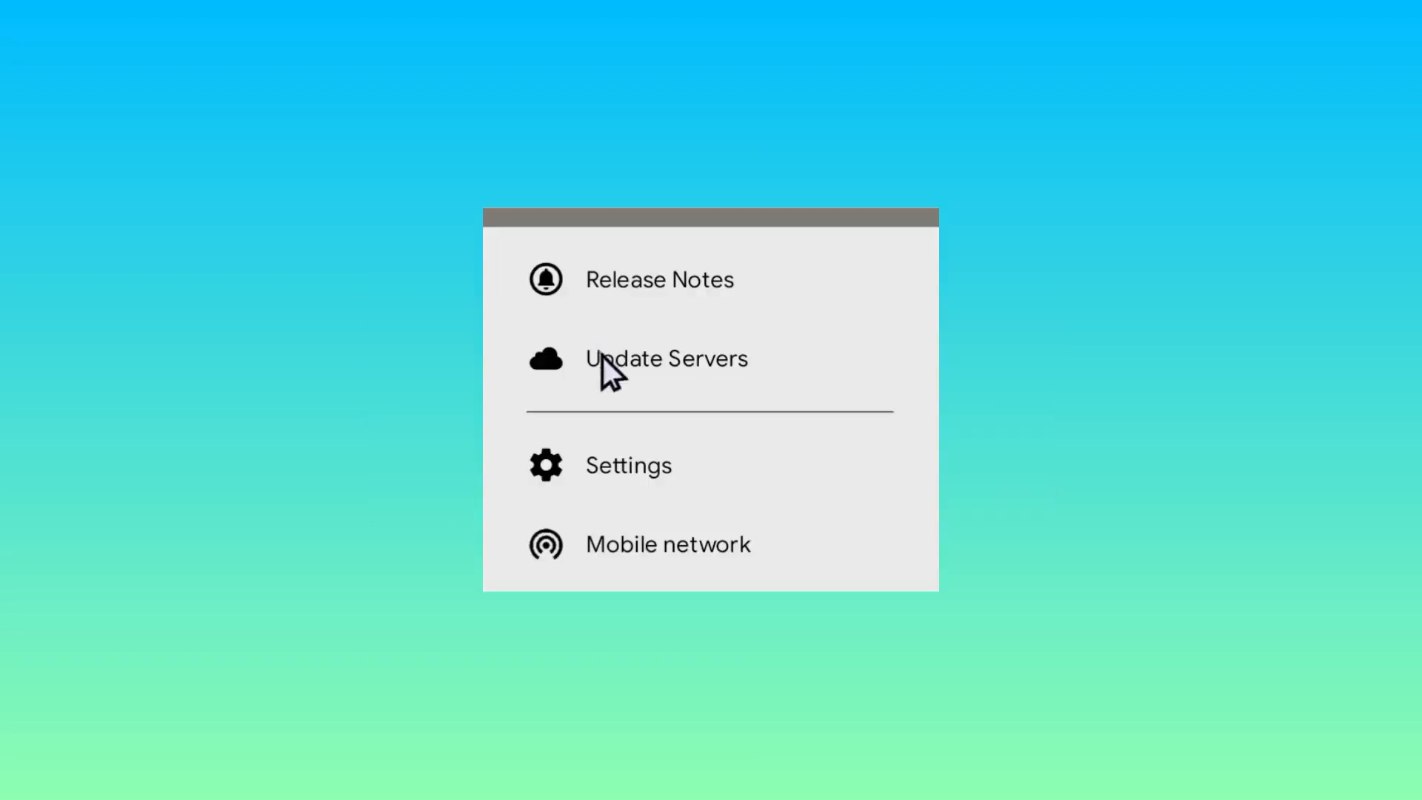
{"action": "mouse_move", "coordinate": [649, 390]}
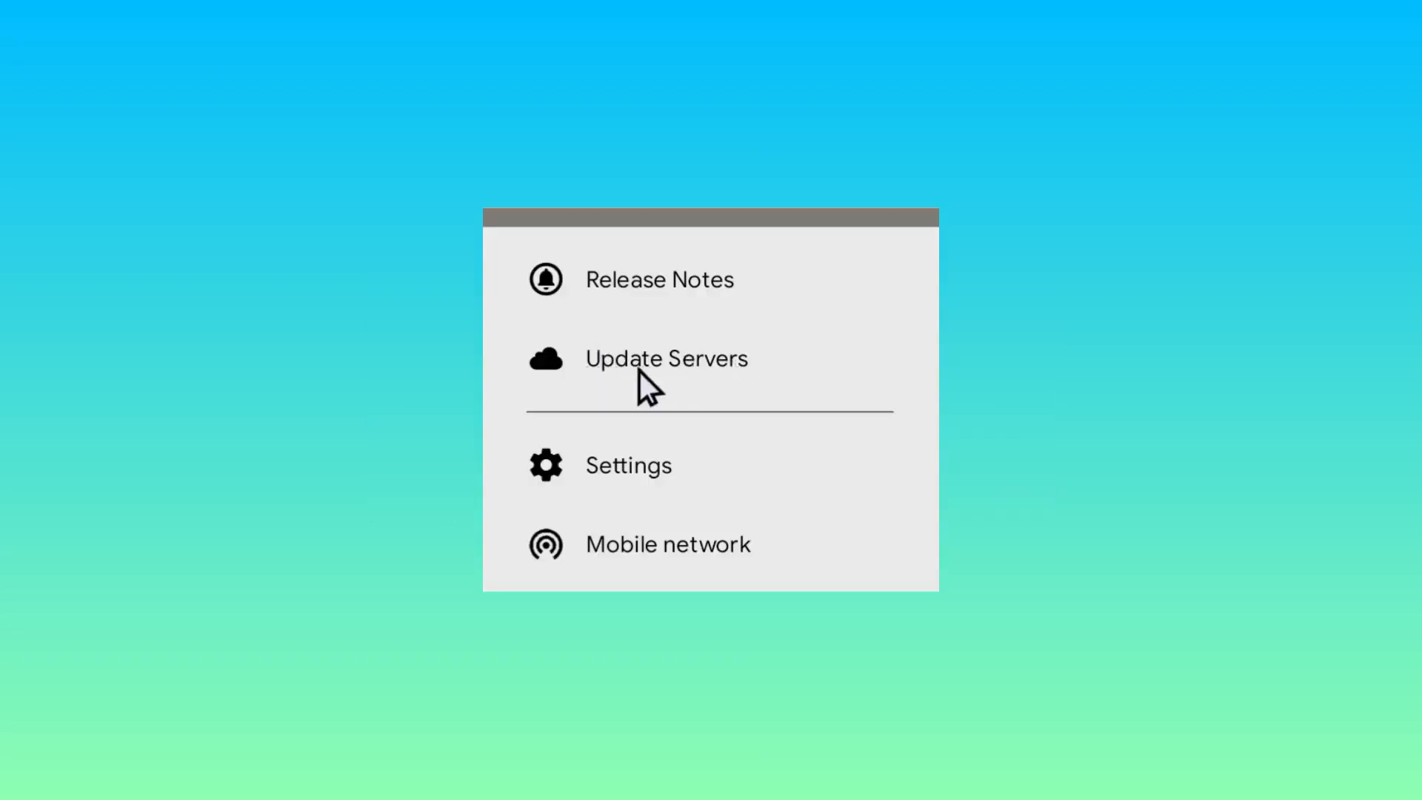
{"action": "left_click", "coordinate": [666, 358]}
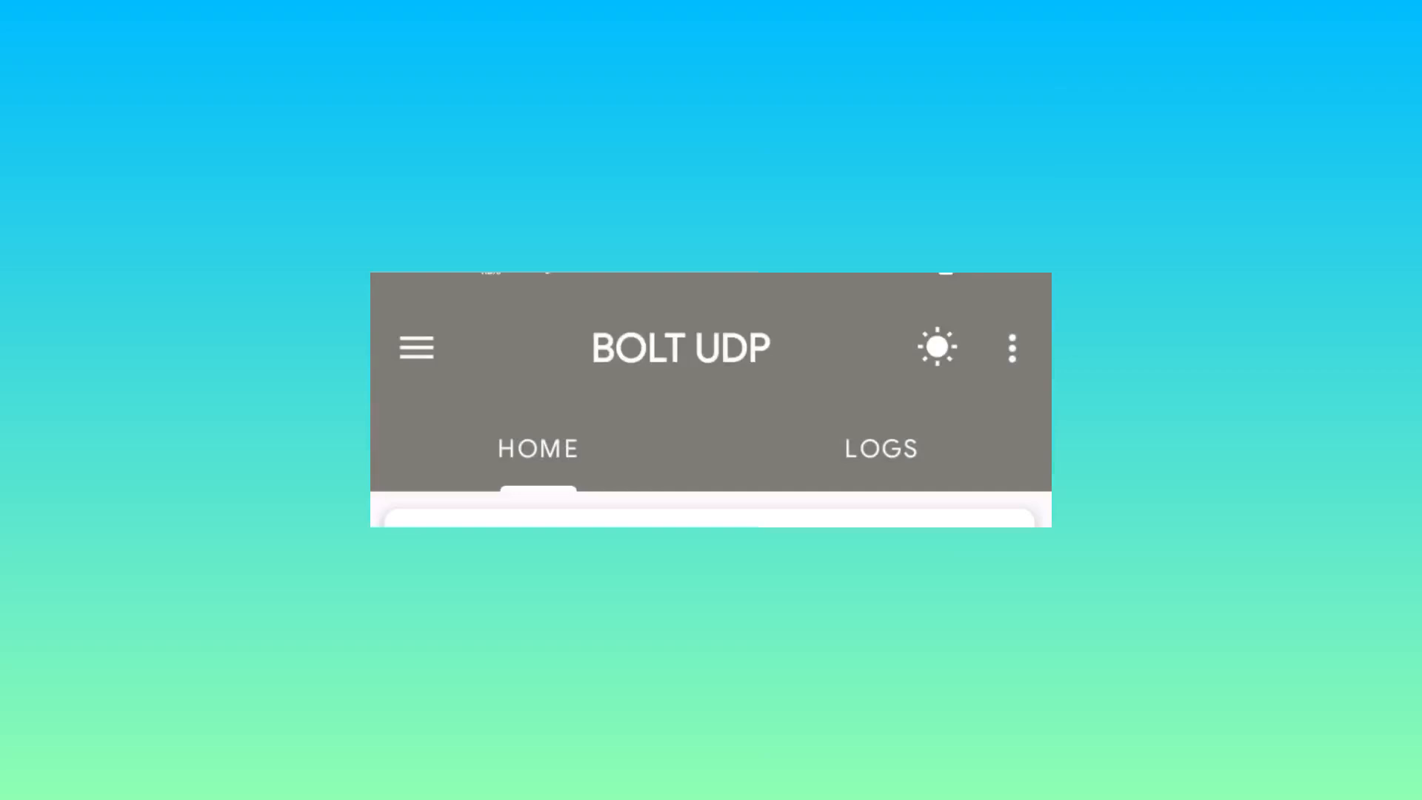
{"action": "scroll", "scroll_direction": "down", "scroll_amount": 3}
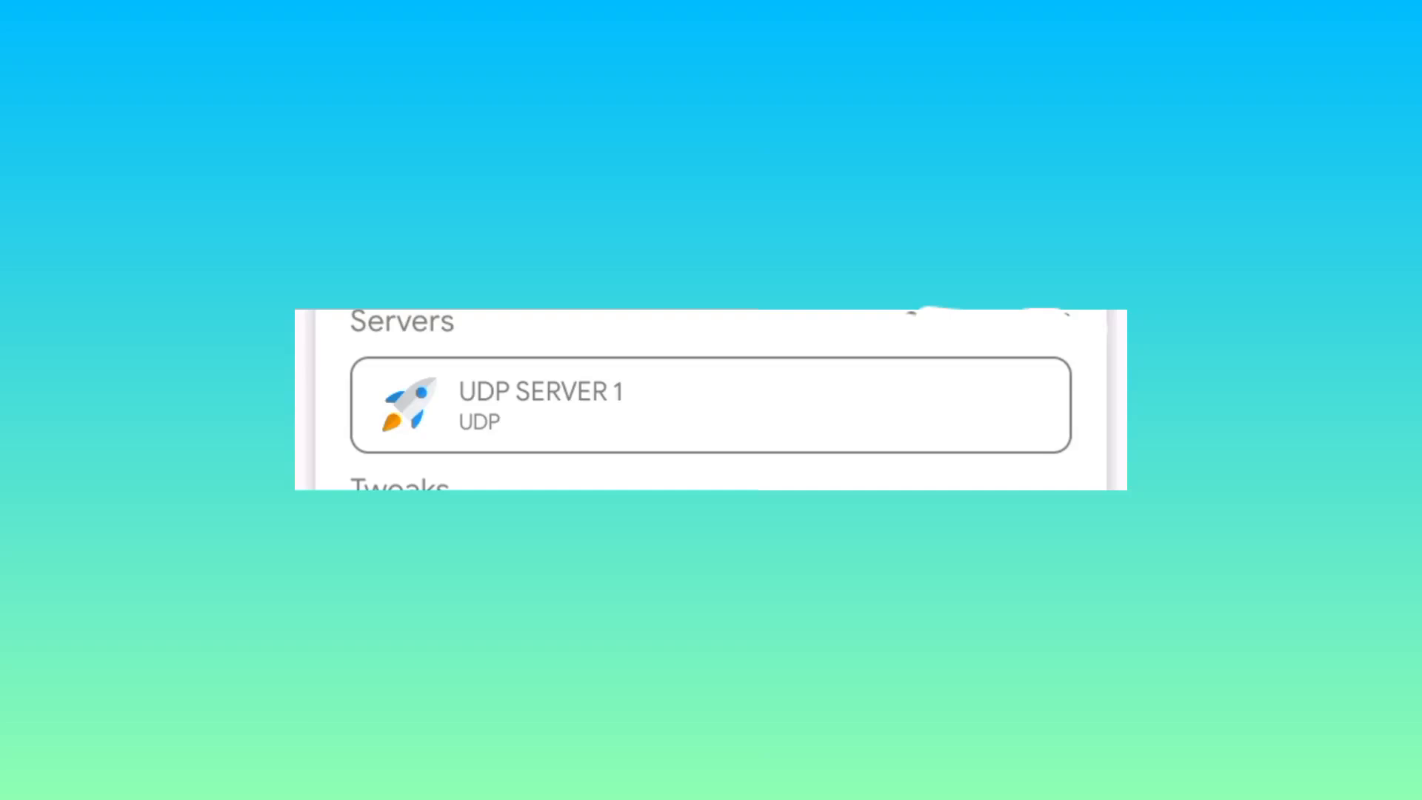
Step: Choose UDP protocol as the tweak under UDP SERVER 1
{"action": "scroll", "scroll_direction": "down", "scroll_amount": 3}
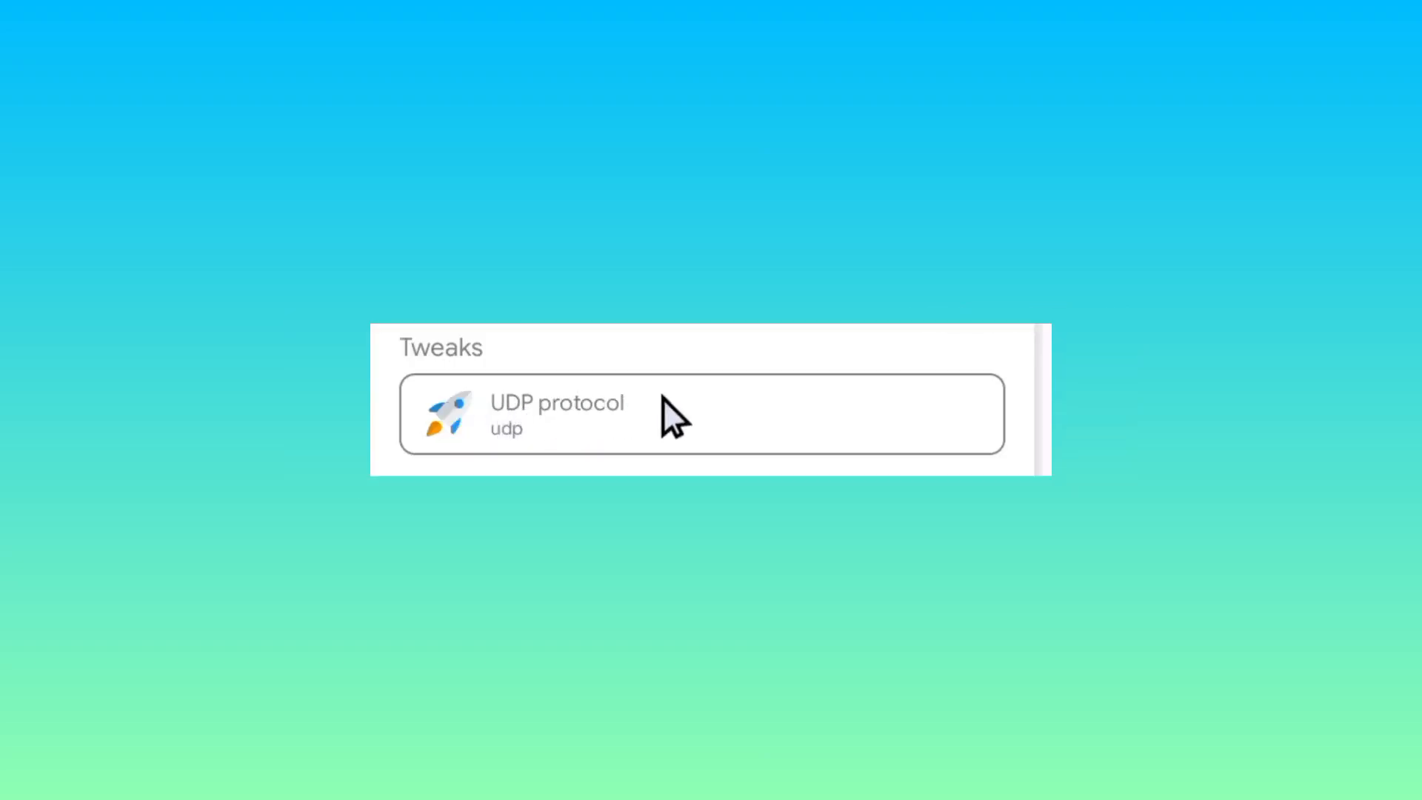
{"action": "mouse_move", "coordinate": [693, 418]}
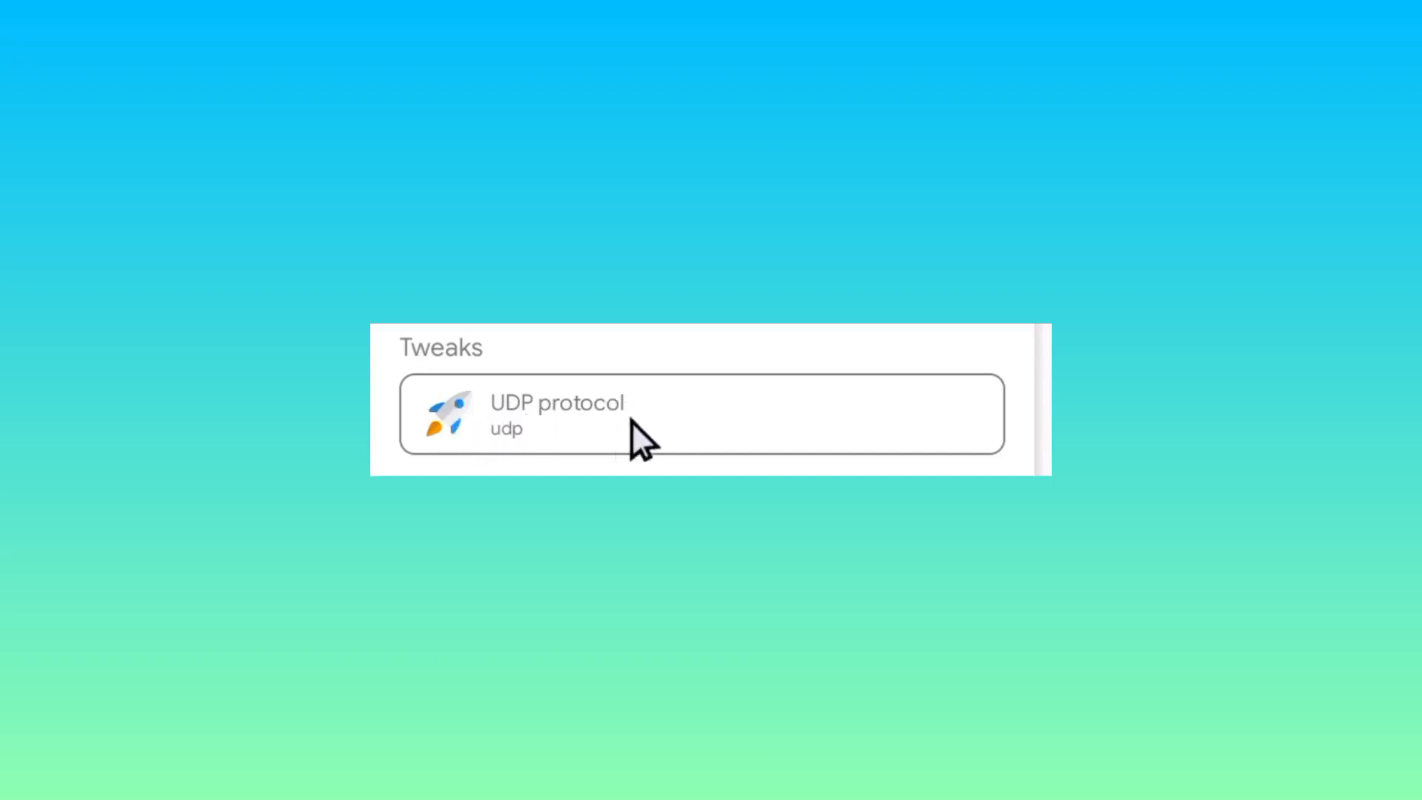
{"action": "mouse_move", "coordinate": [658, 420]}
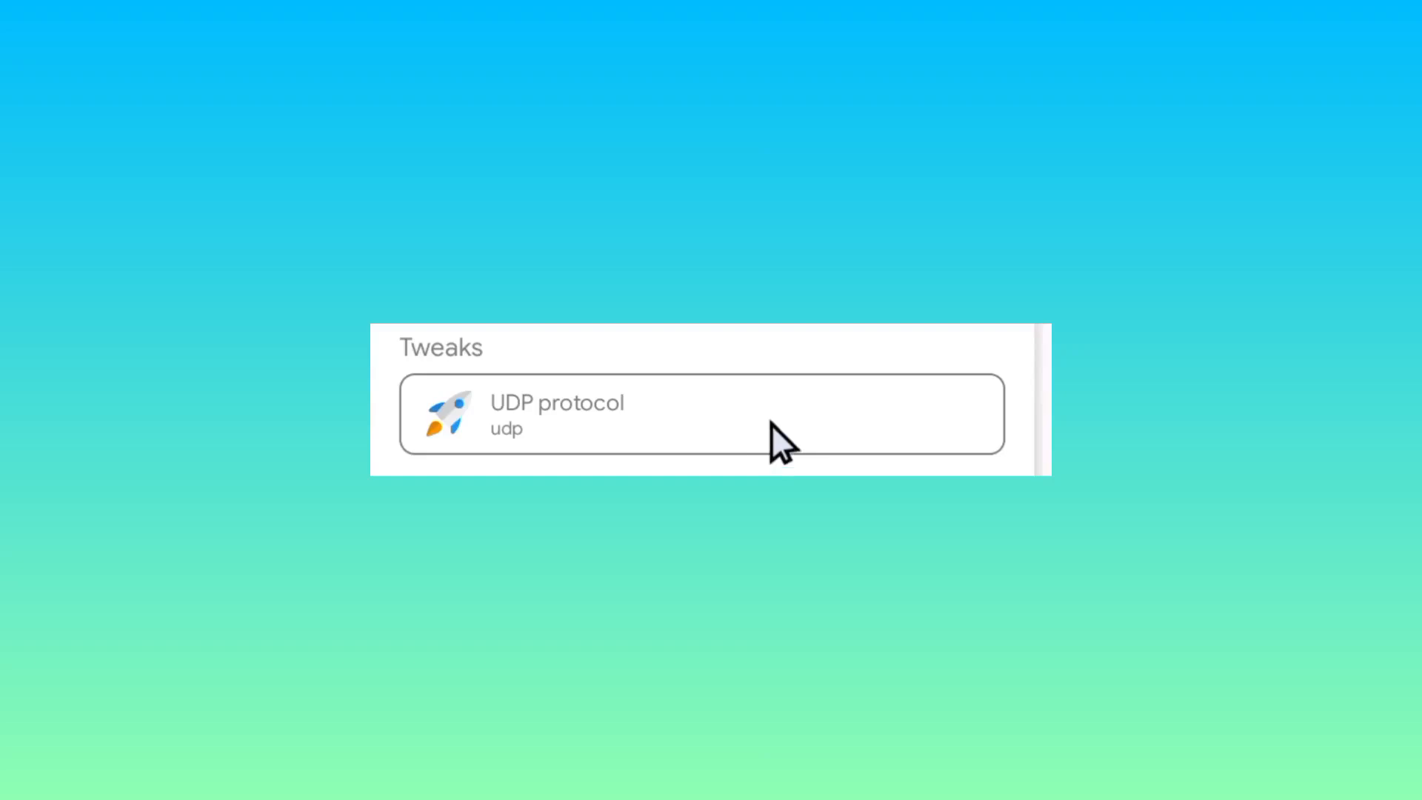
{"action": "mouse_move", "coordinate": [882, 409]}
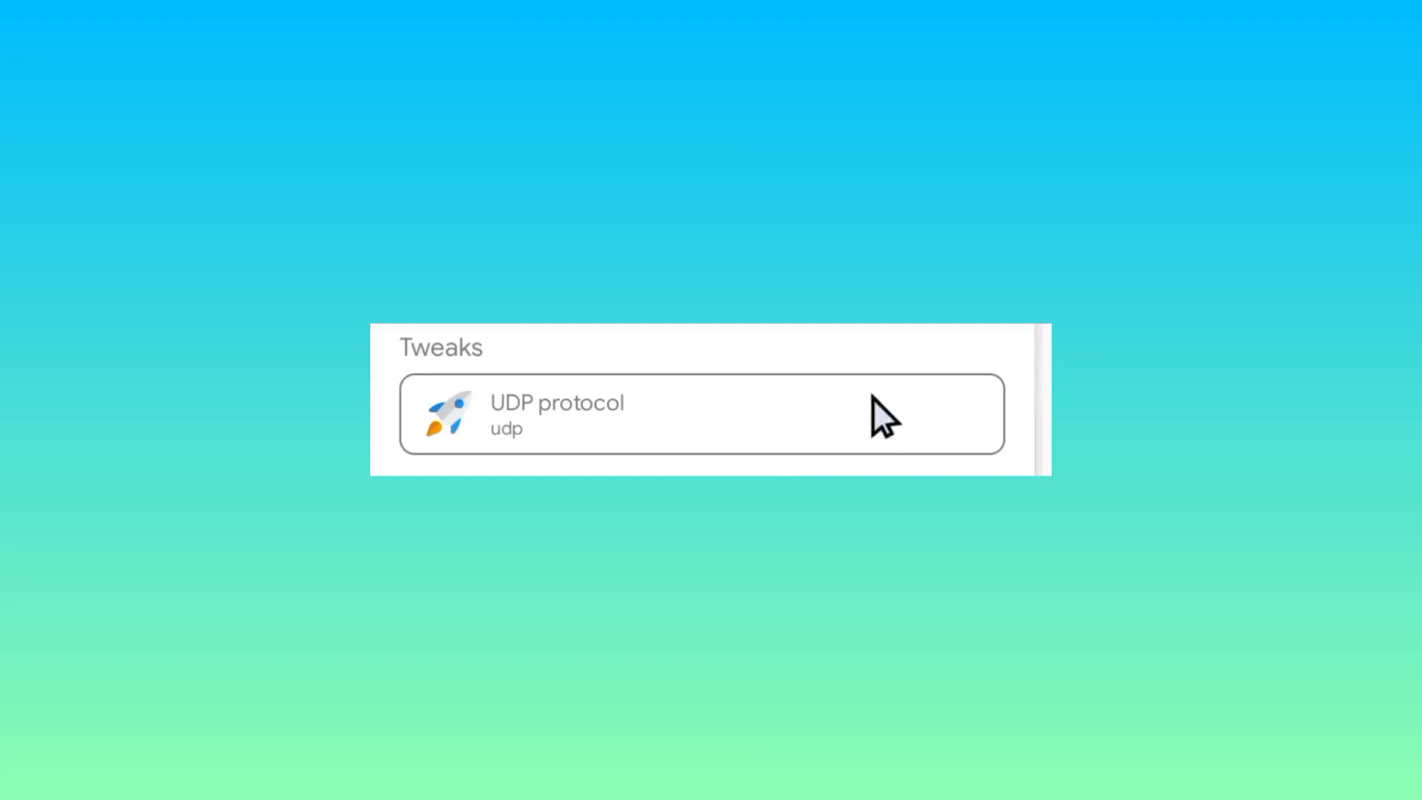
{"action": "mouse_move", "coordinate": [722, 444]}
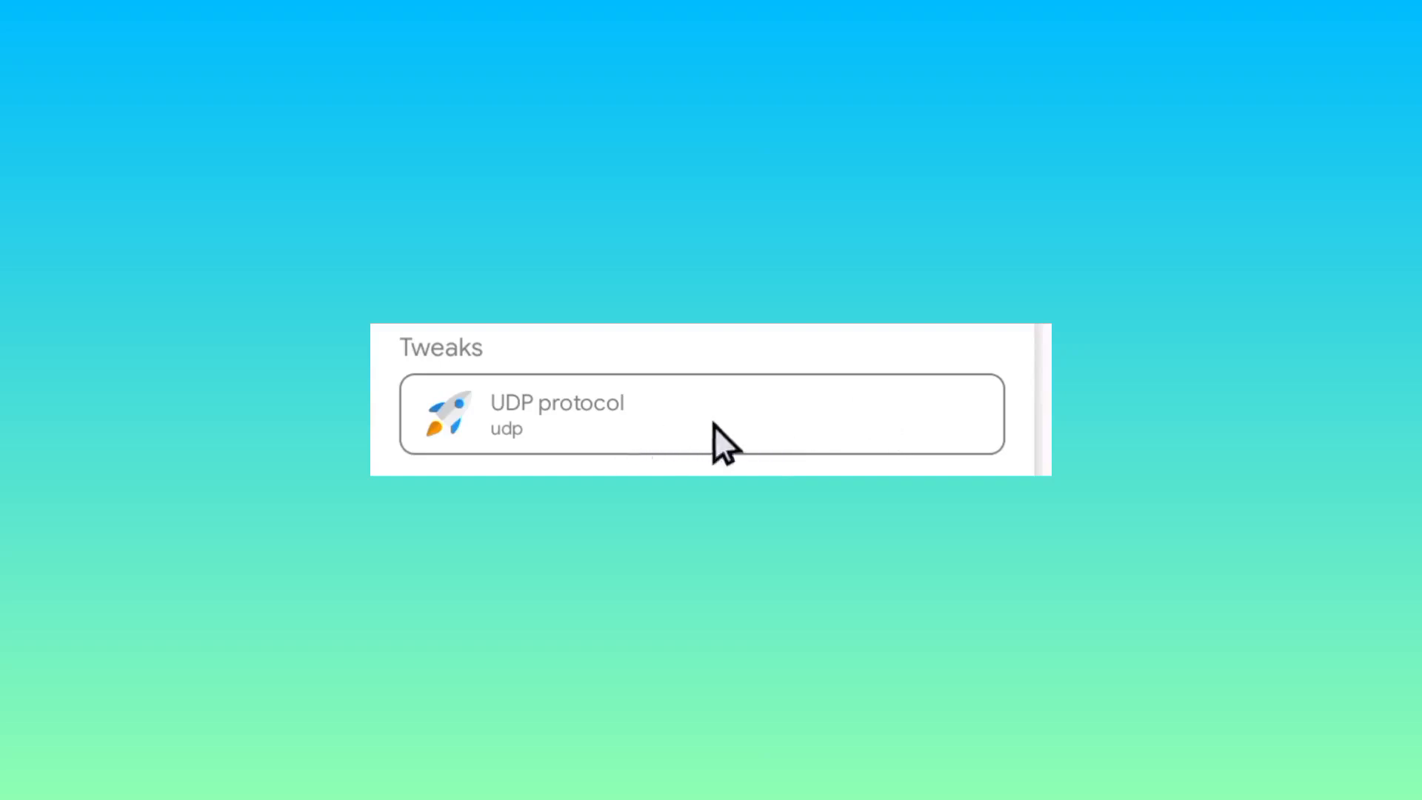
{"action": "mouse_move", "coordinate": [463, 458]}
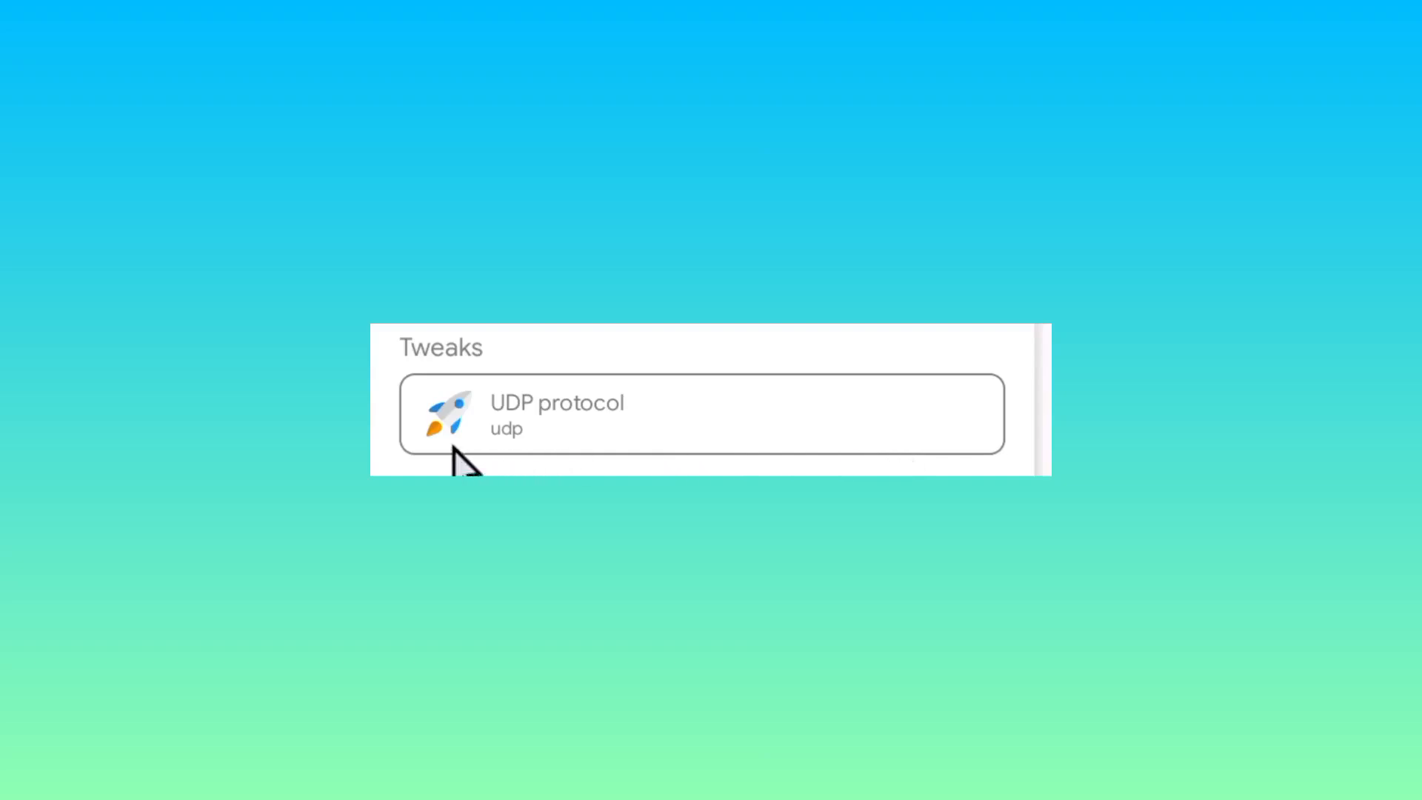
{"action": "mouse_move", "coordinate": [560, 427]}
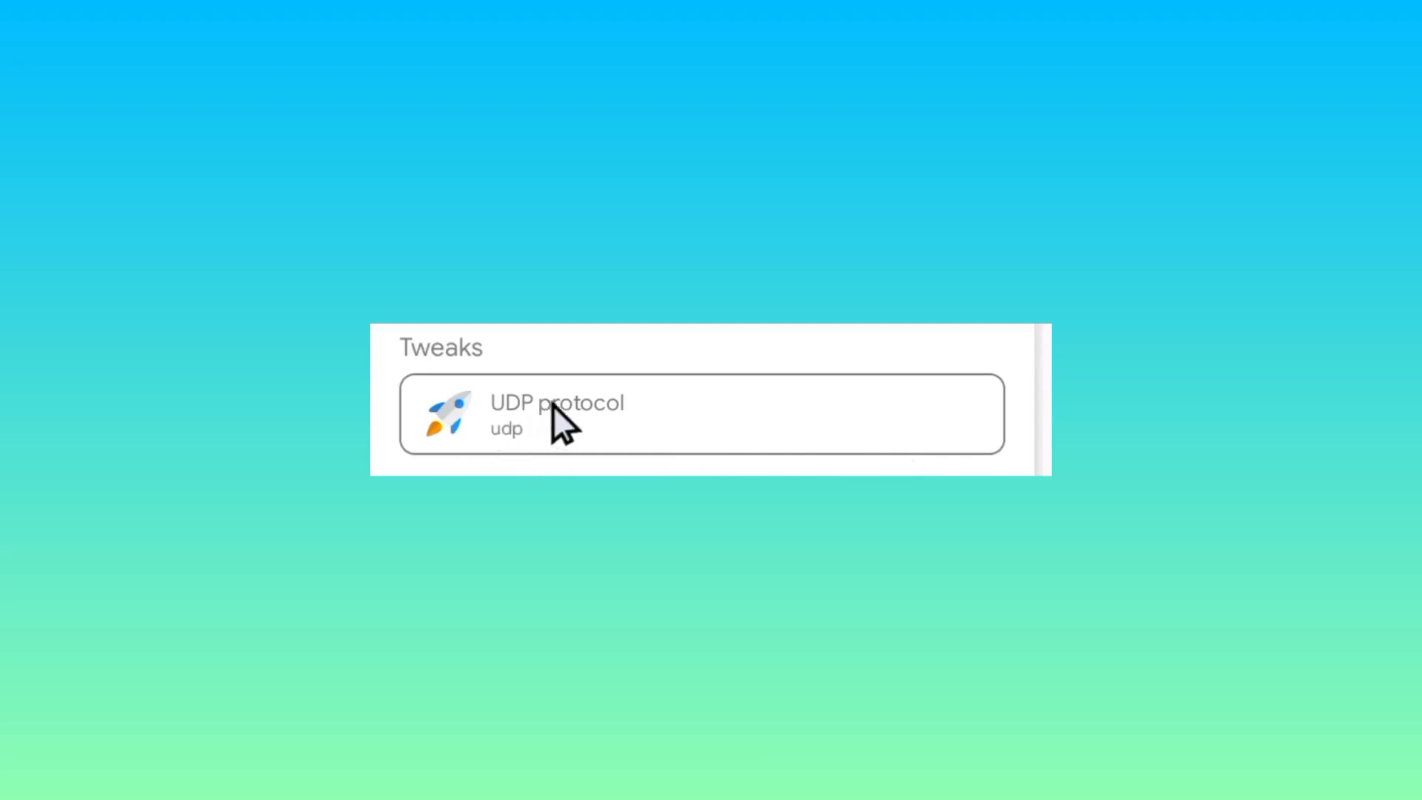
{"action": "mouse_move", "coordinate": [722, 422]}
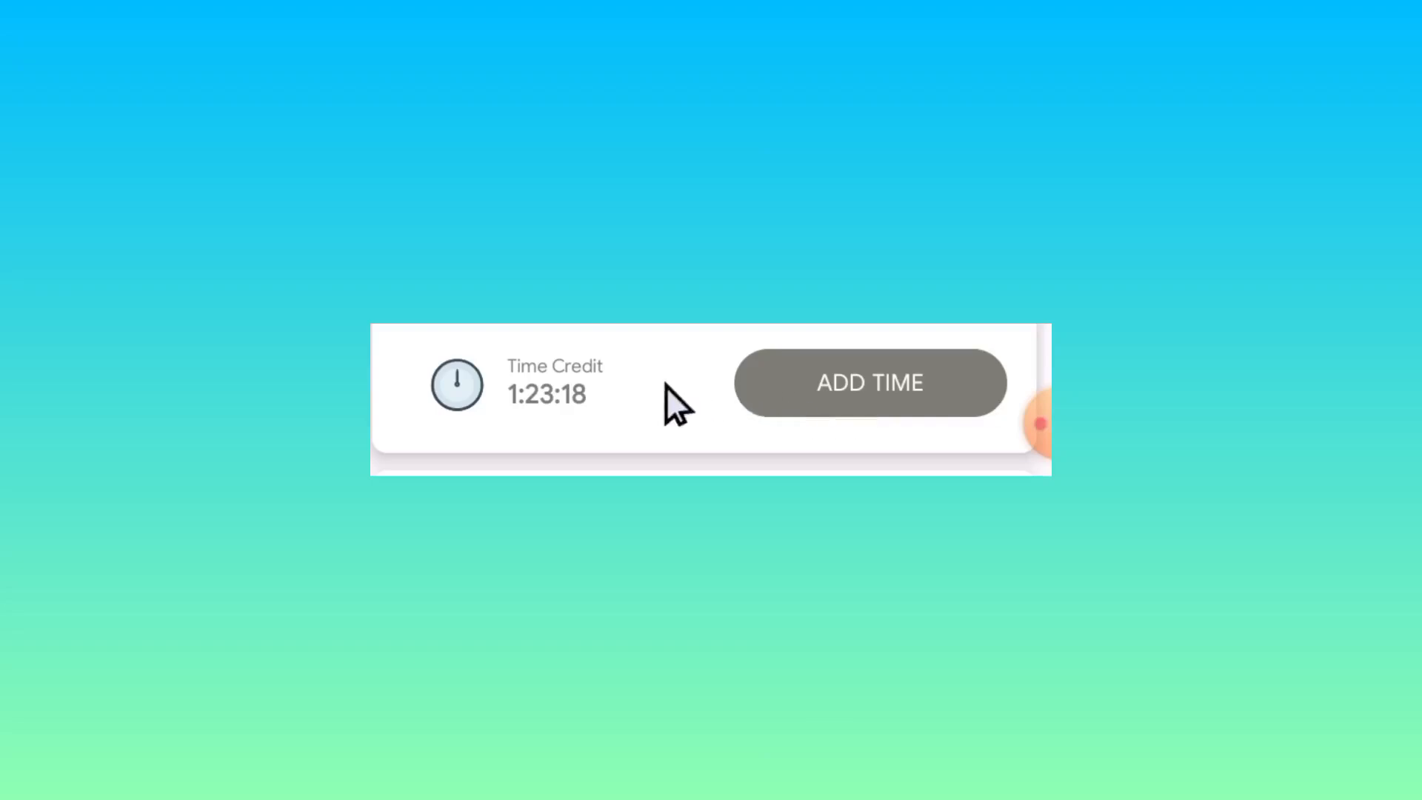
{"action": "mouse_move", "coordinate": [625, 408]}
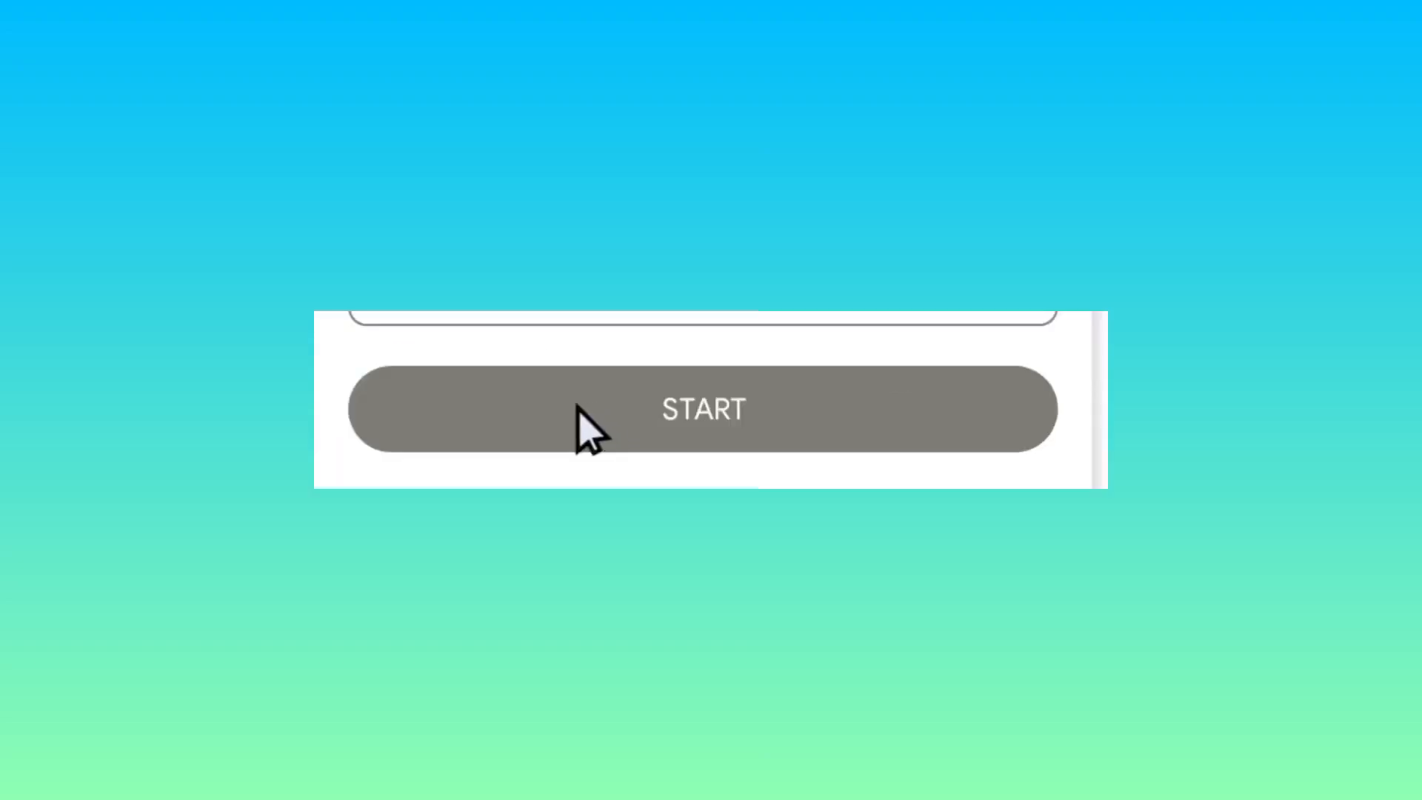
{"action": "mouse_move", "coordinate": [816, 422]}
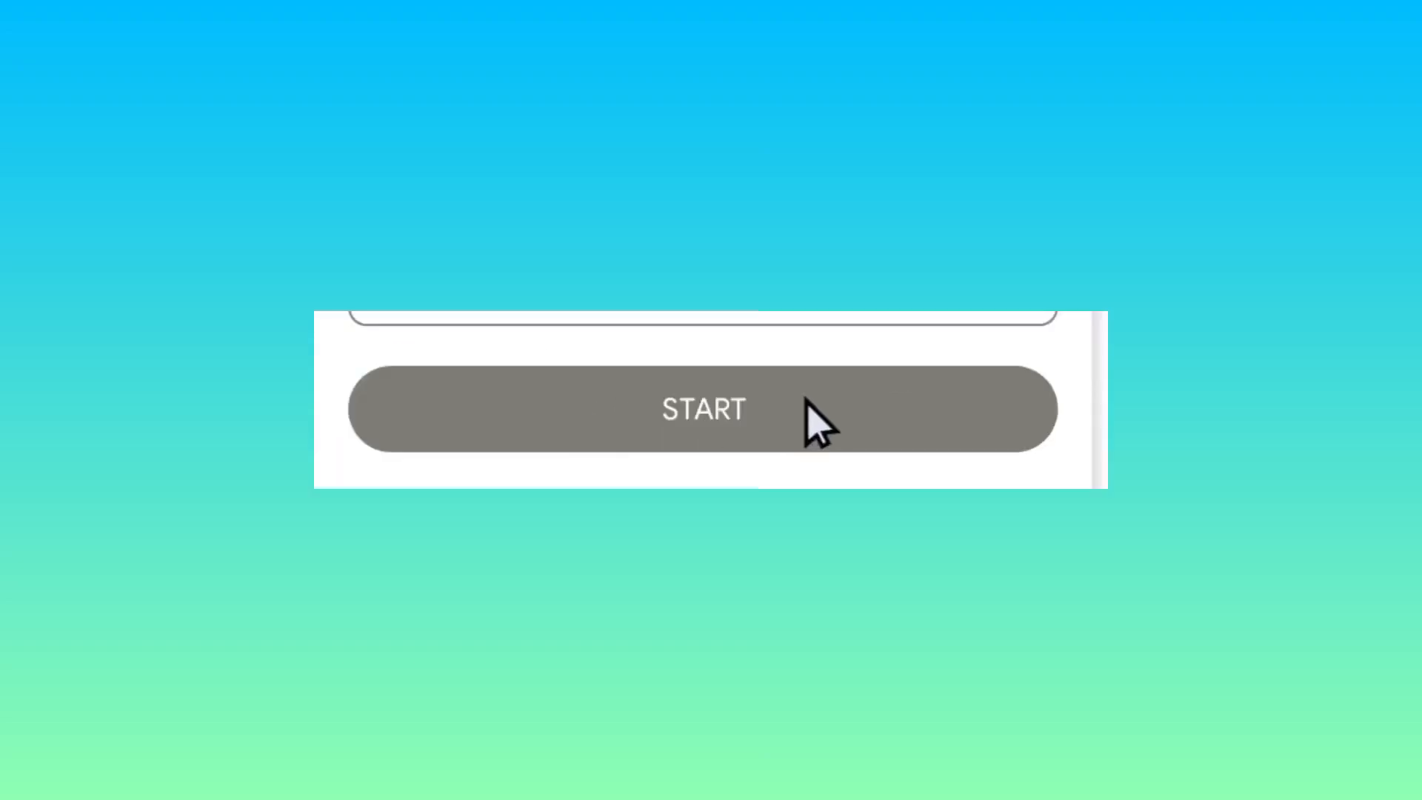